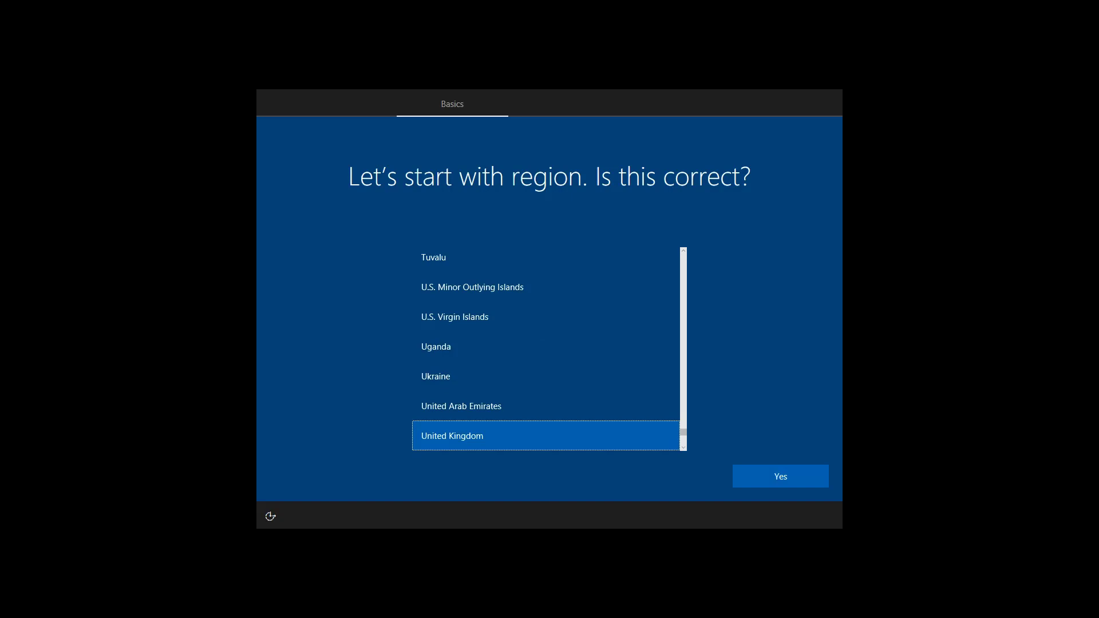
pyautogui.moveTo(779, 482)
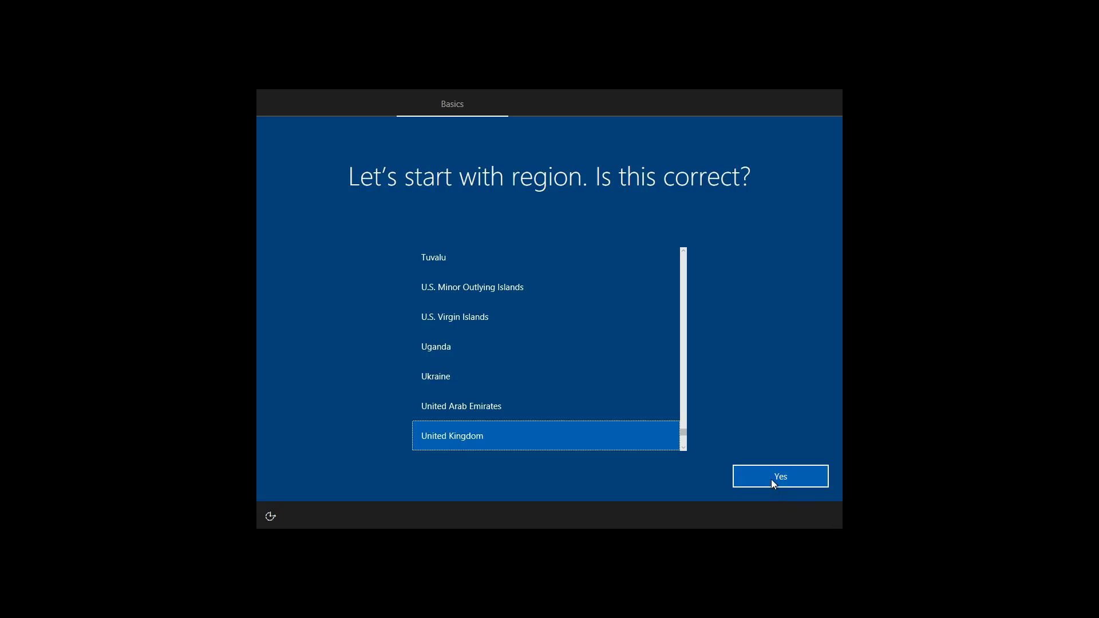
pyautogui.moveTo(749, 472)
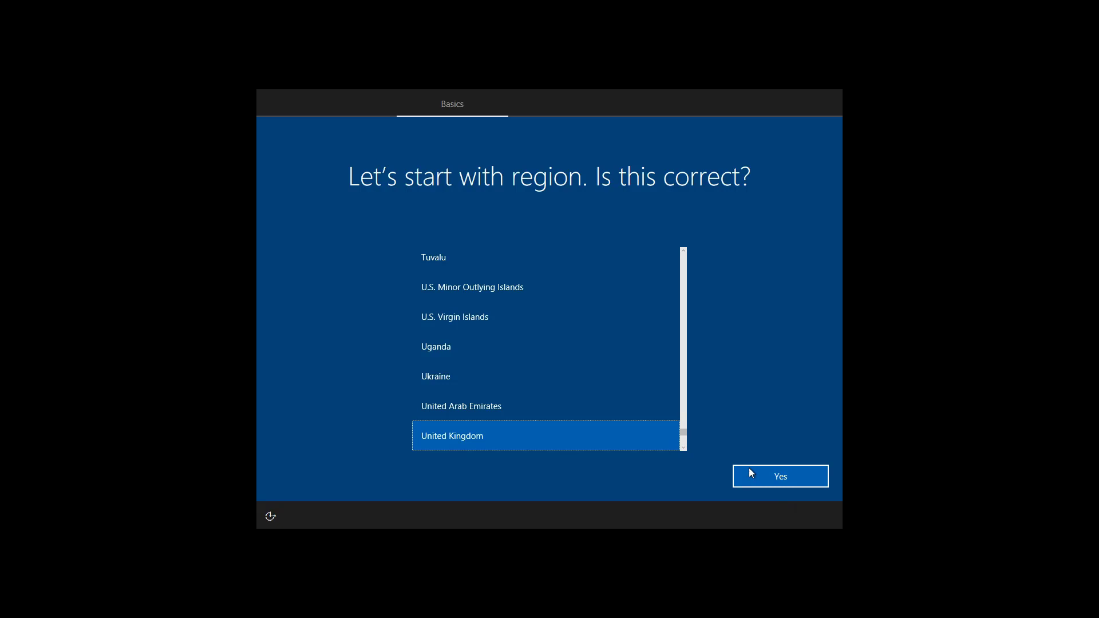
# - Confirm United Kingdom as region and keyboard layout, skipping the second keyboard layout
pyautogui.click(779, 476)
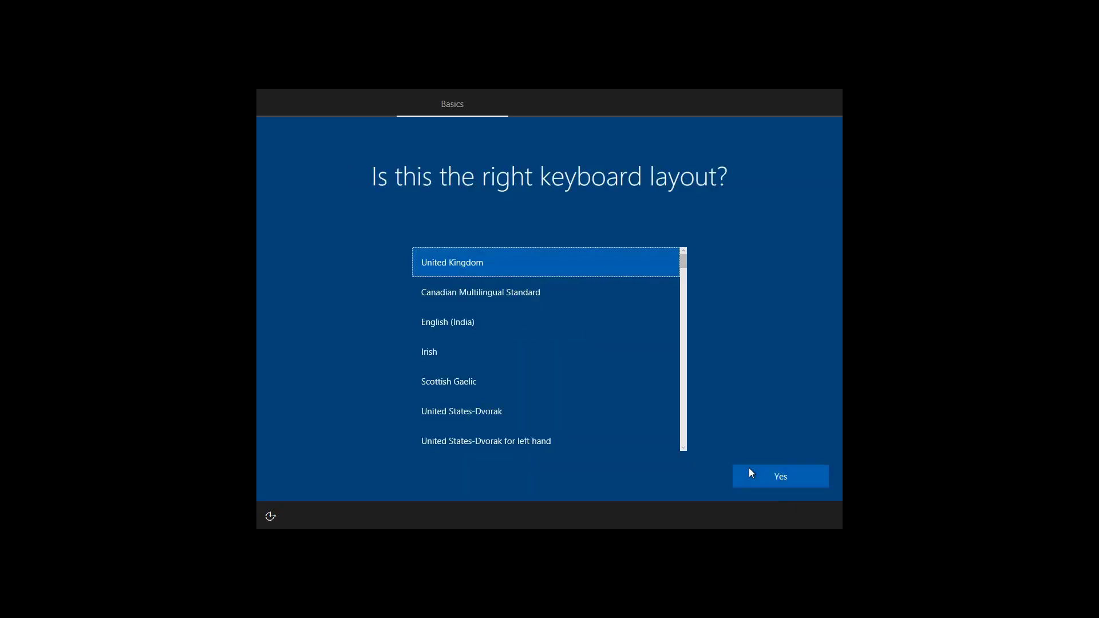
pyautogui.moveTo(779, 485)
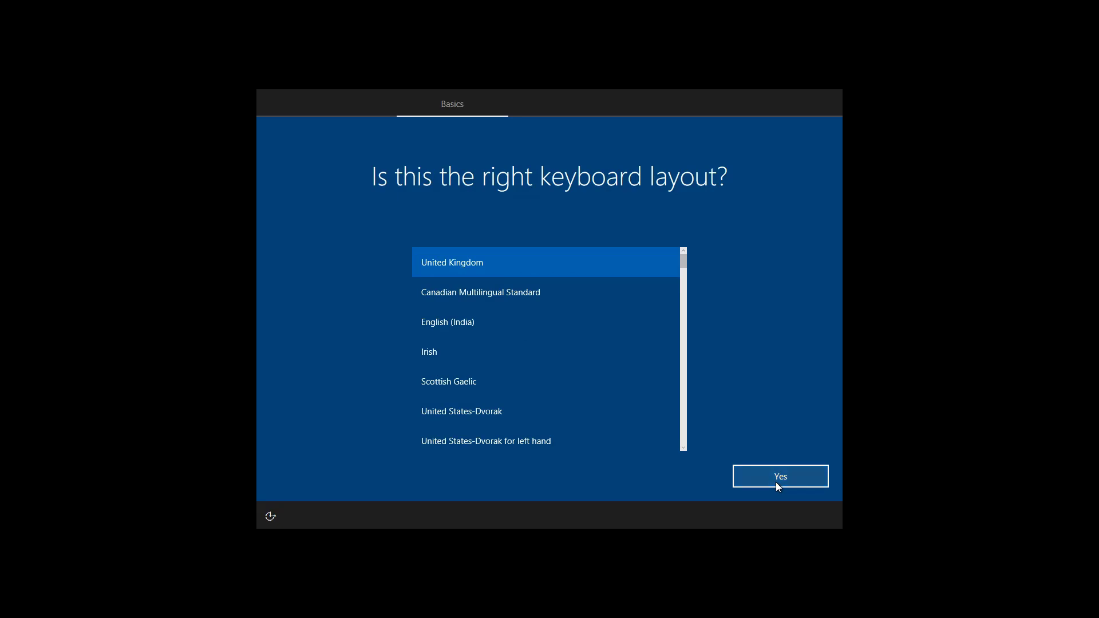
pyautogui.click(779, 476)
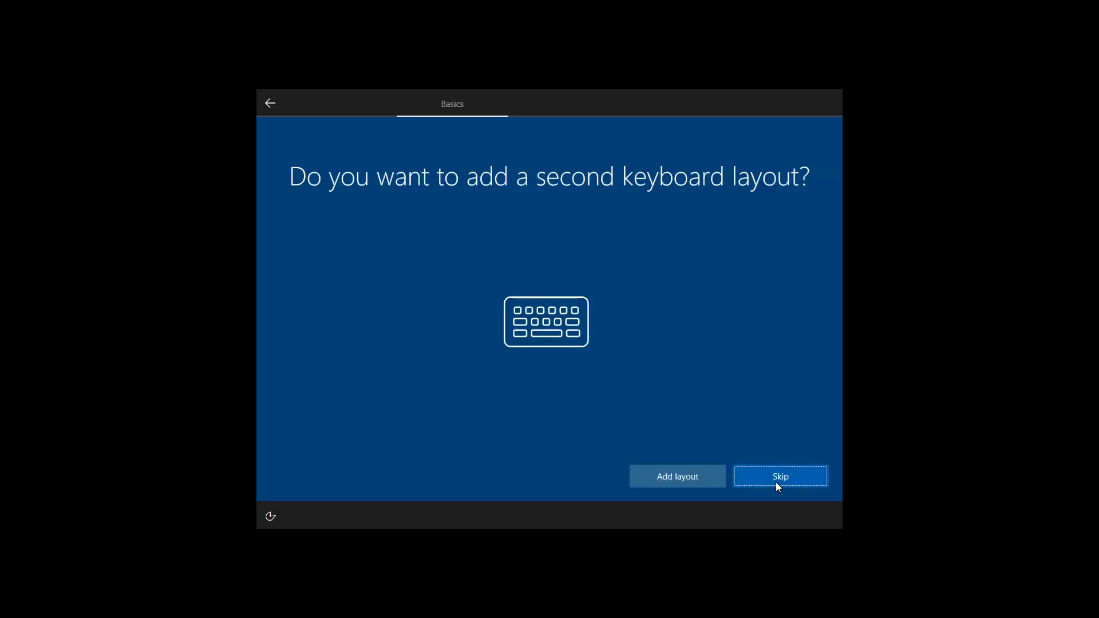
pyautogui.click(779, 476)
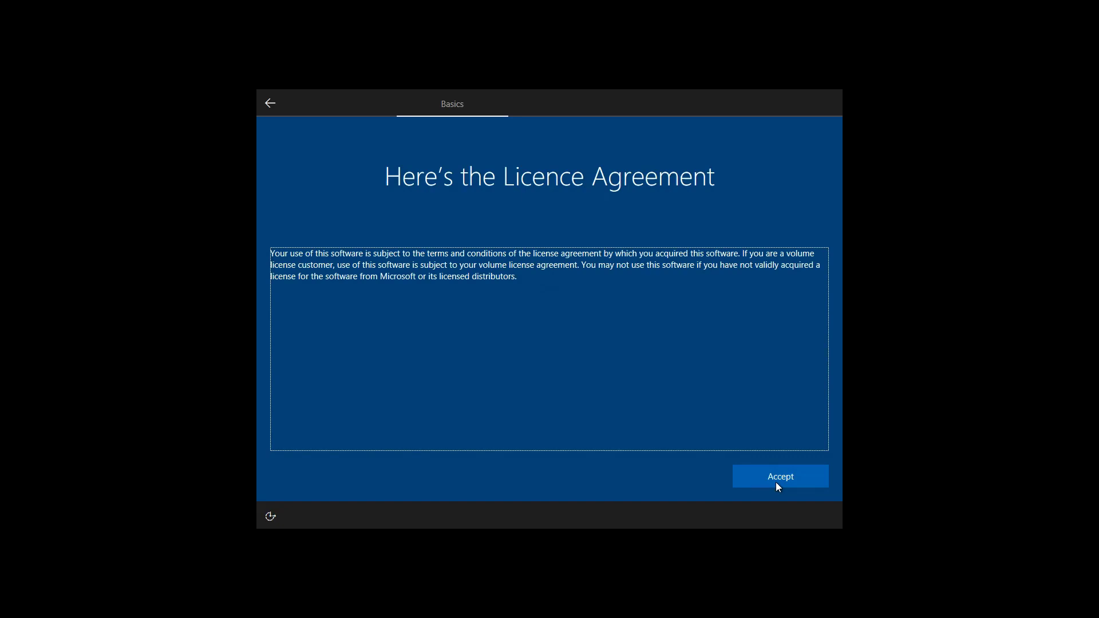
# - Accept the Windows 10 licence agreement to reach the MonkeyNinja work account sign-in
pyautogui.click(780, 476)
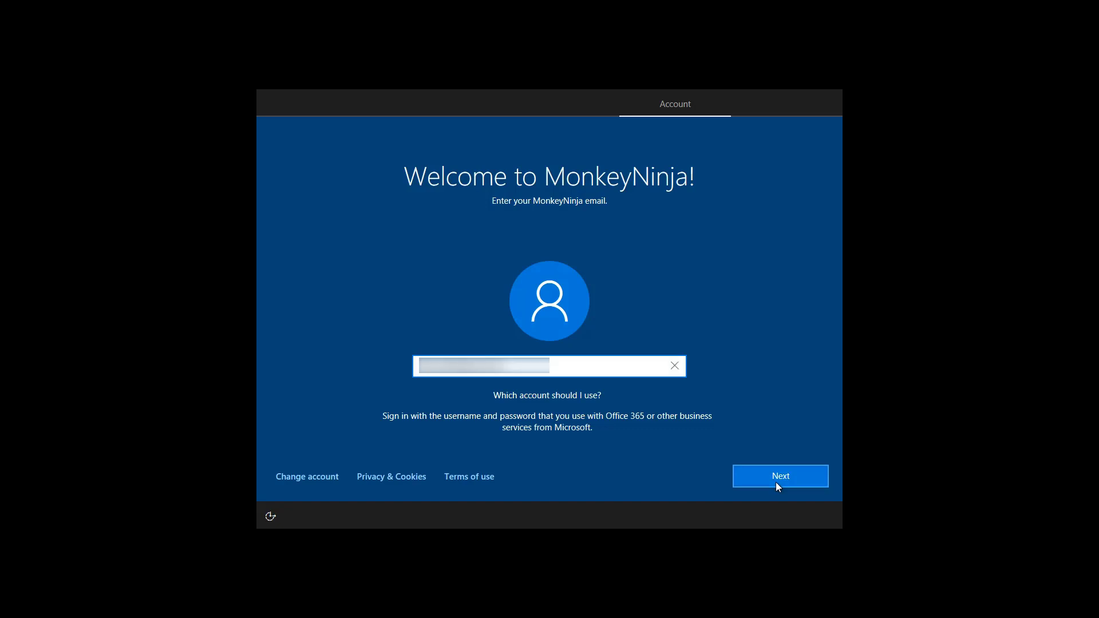
# - Submit the MonkeyNinja work email and sign in with the account password
pyautogui.click(780, 476)
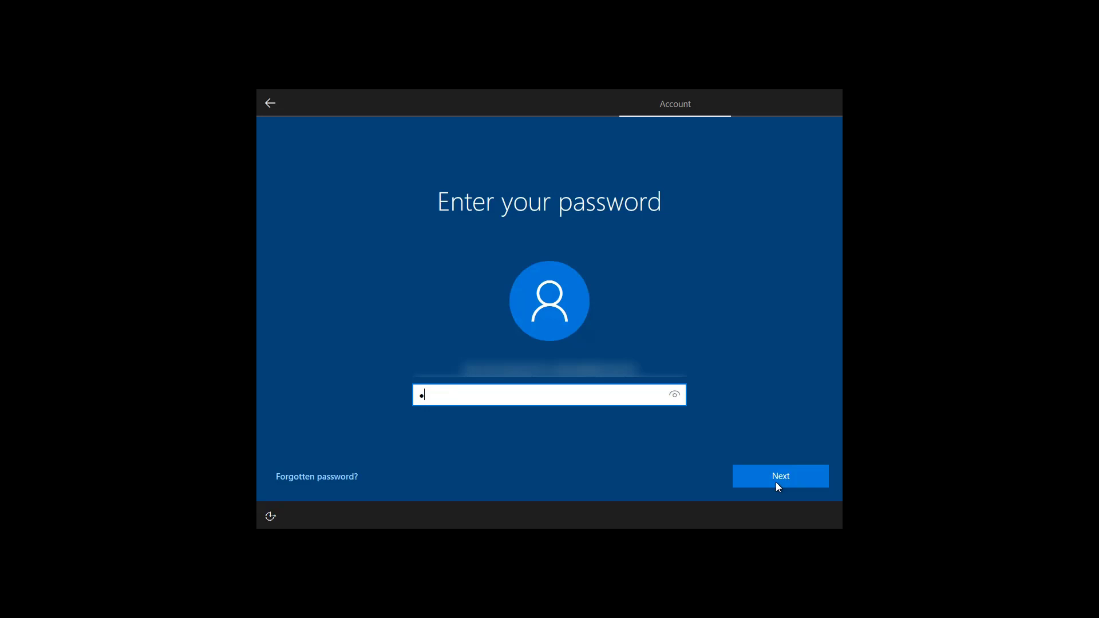
pyautogui.write('password')
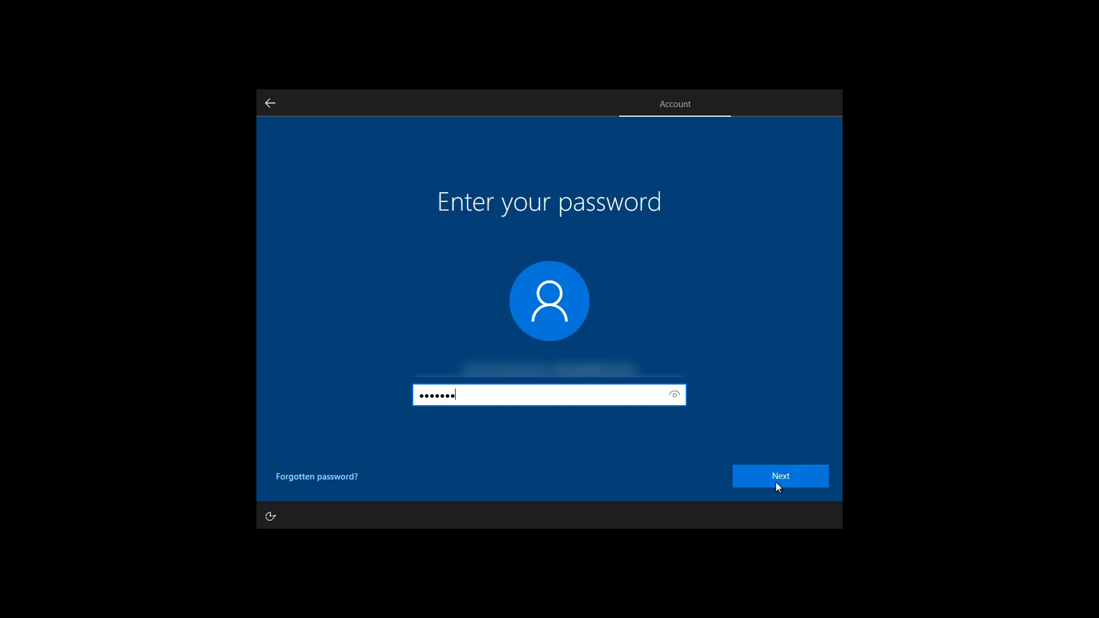
pyautogui.write('••')
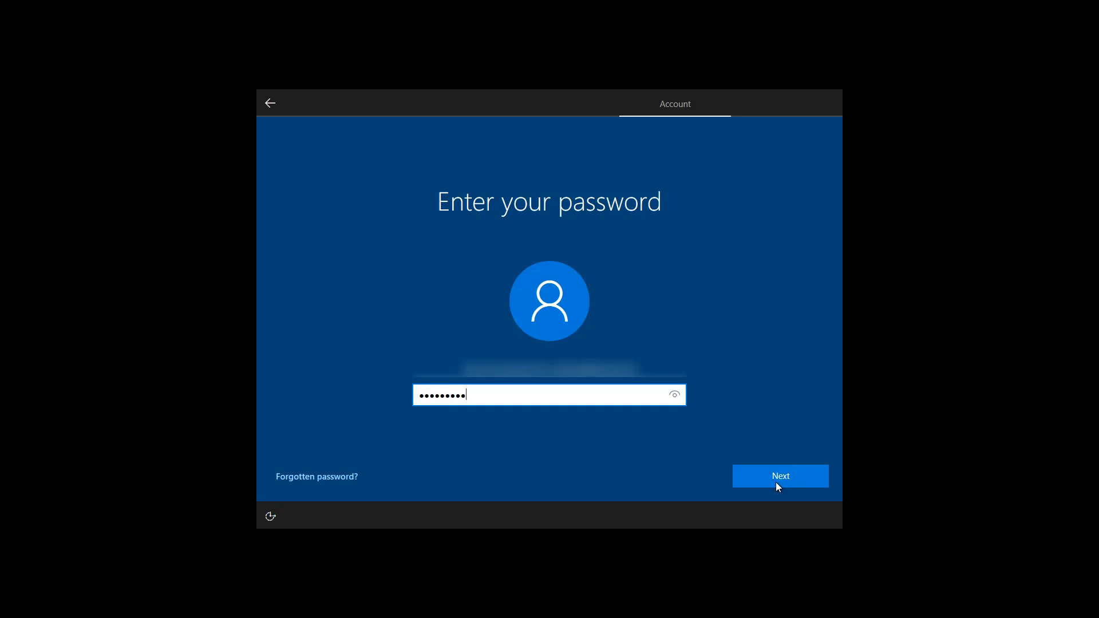
pyautogui.click(779, 476)
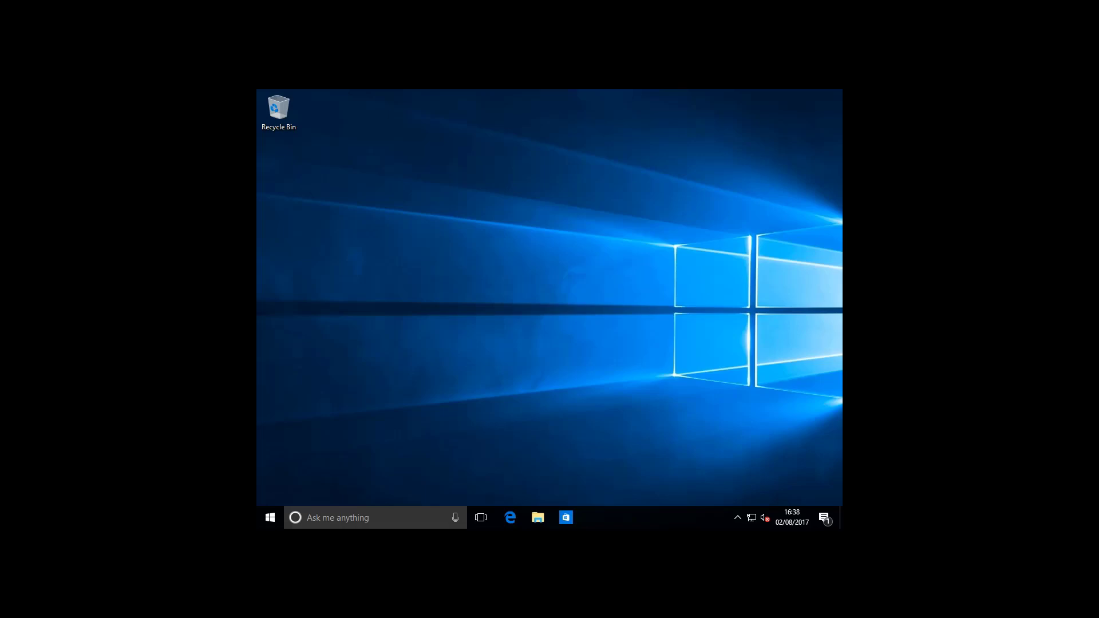
pyautogui.moveTo(613, 431)
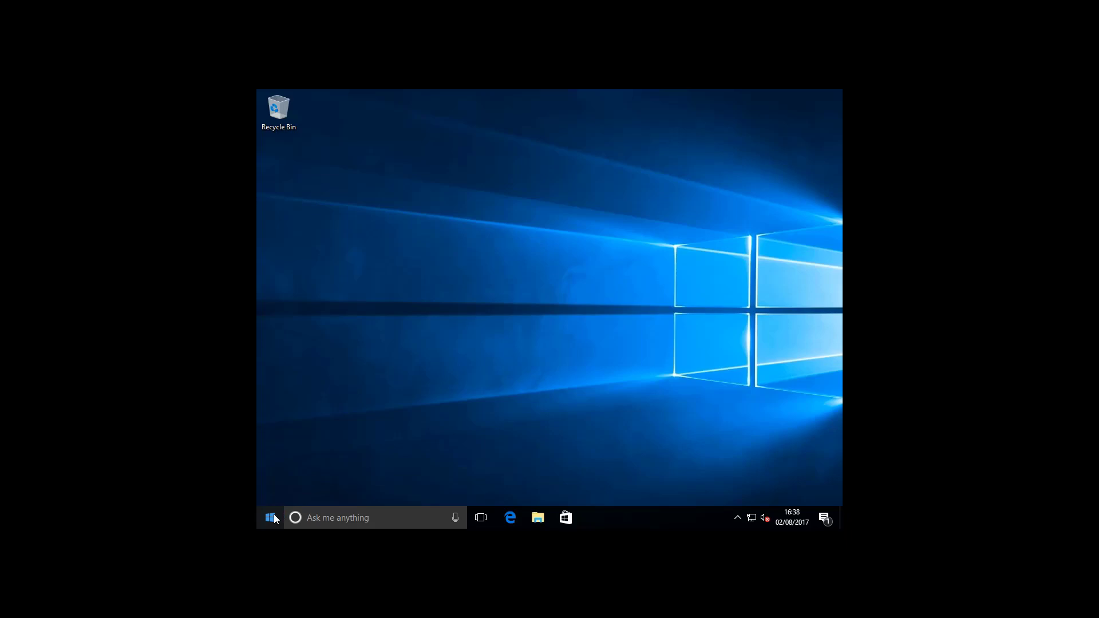
# - Launch the Microsoft Store from the Start menu tiles
pyautogui.click(270, 517)
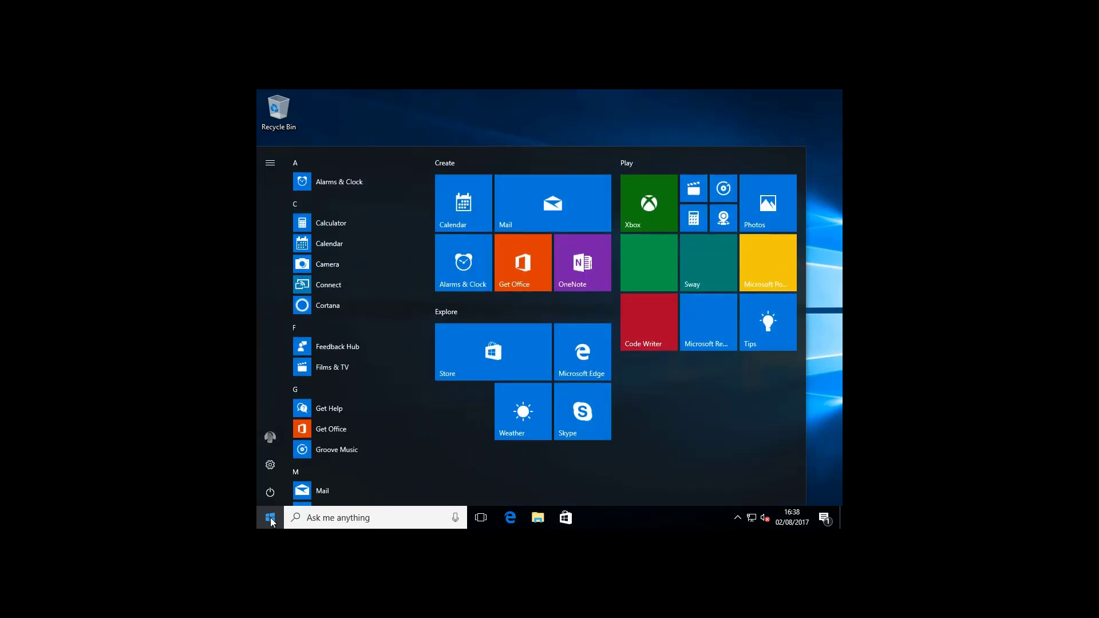
pyautogui.moveTo(522, 411)
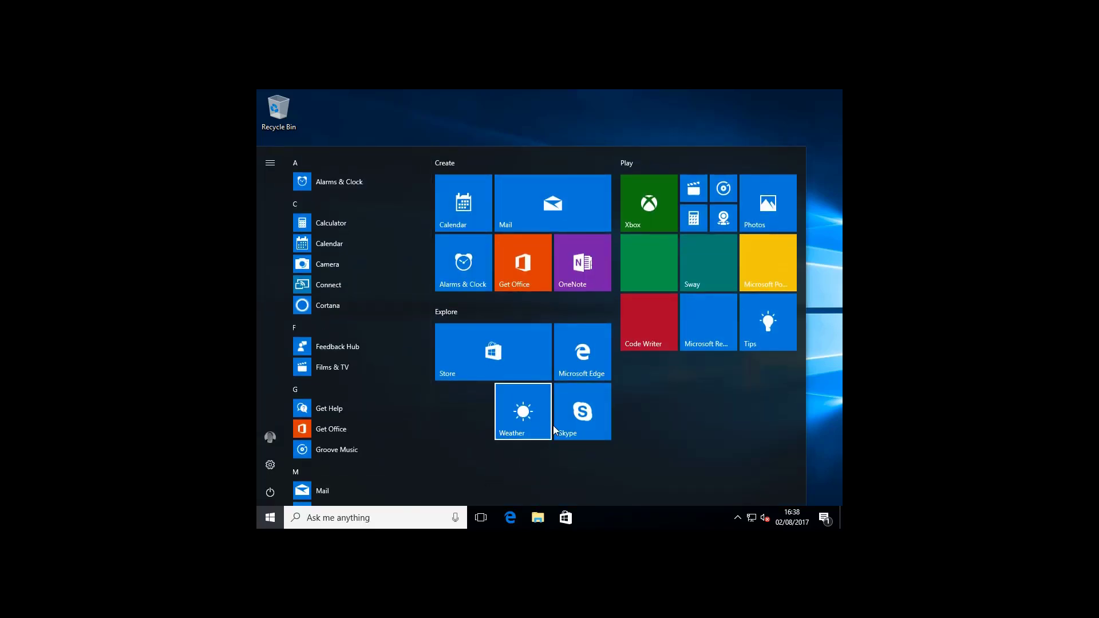
pyautogui.moveTo(581, 411)
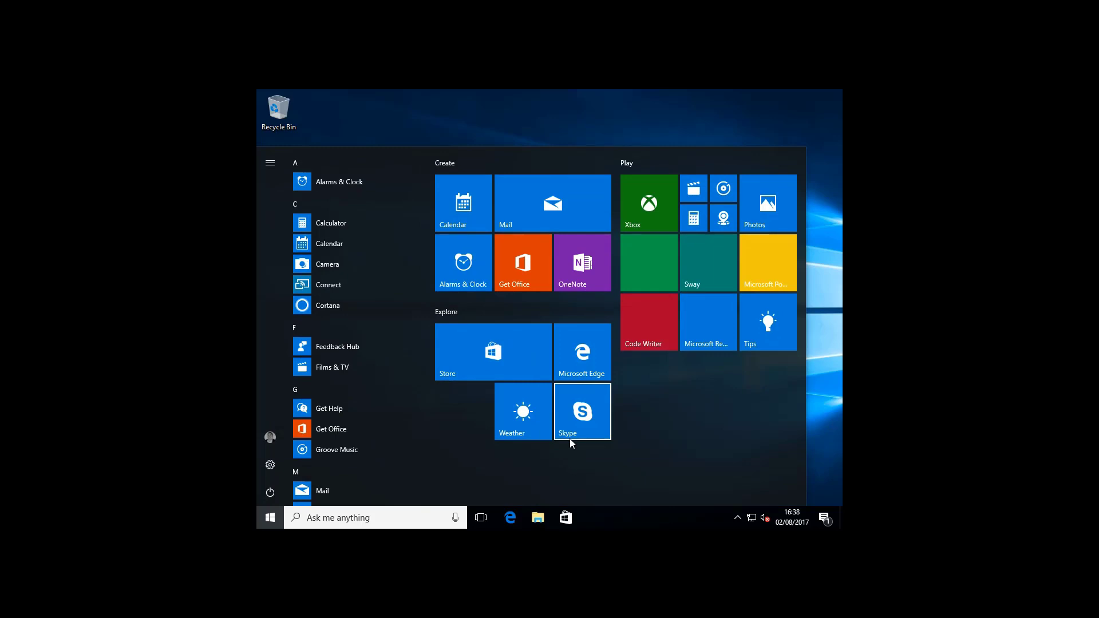
pyautogui.click(492, 351)
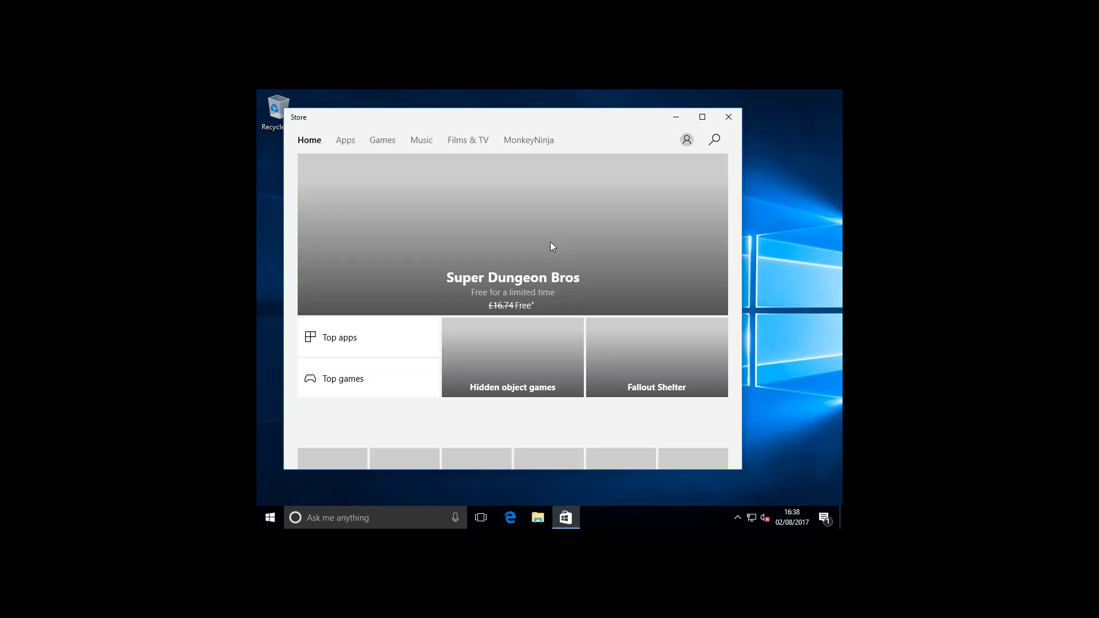
# - View the MonkeyNinja company apps and signed-in account, then close the Store
pyautogui.click(528, 140)
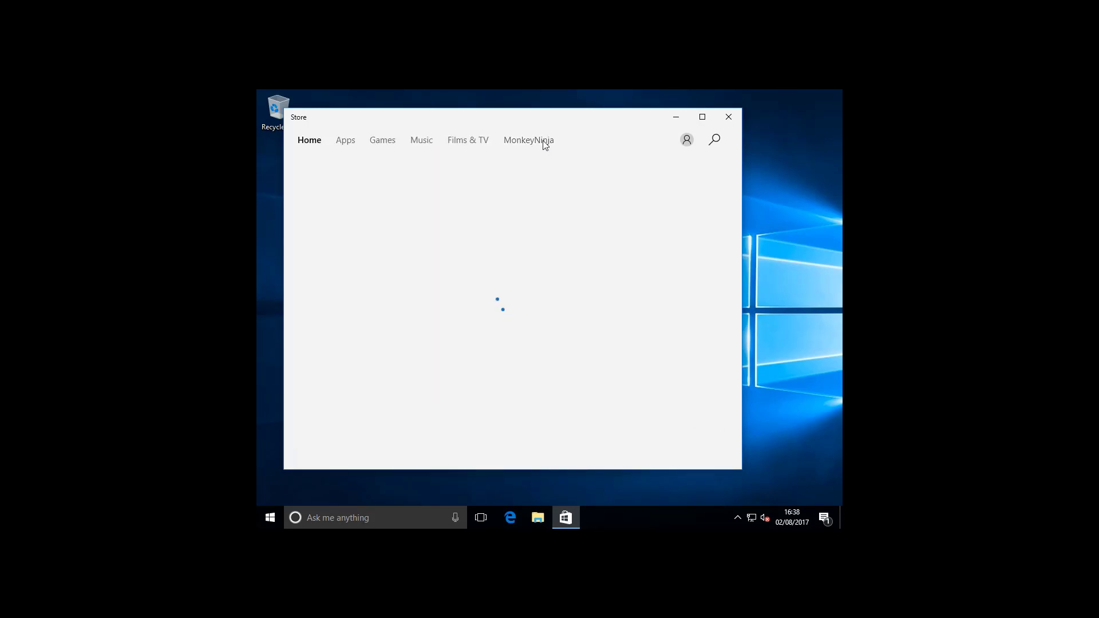
pyautogui.click(528, 140)
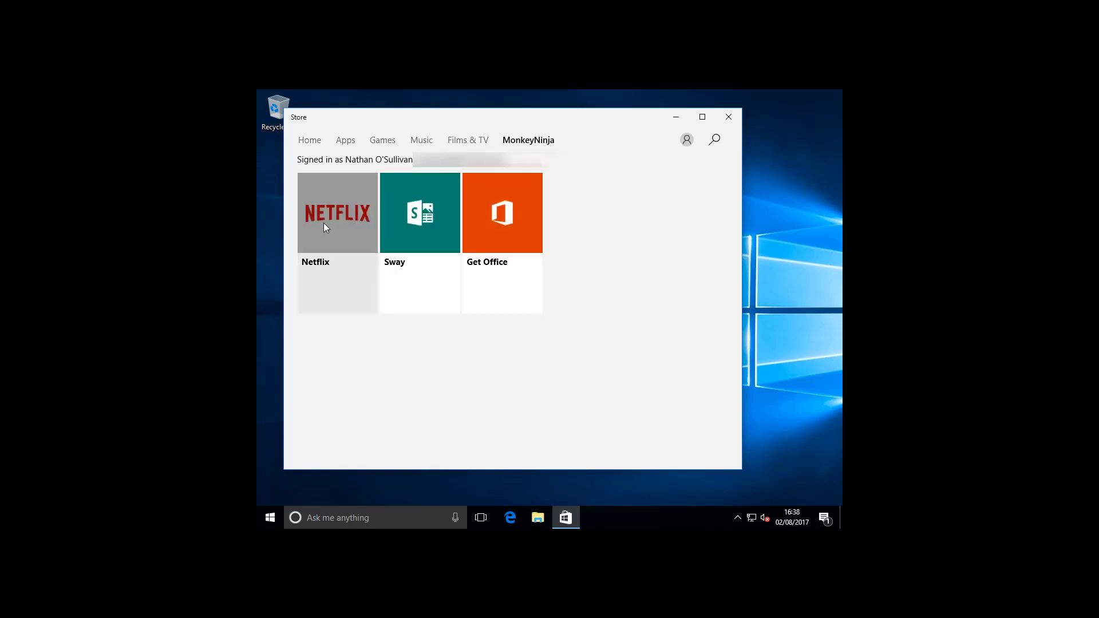
pyautogui.moveTo(685, 139)
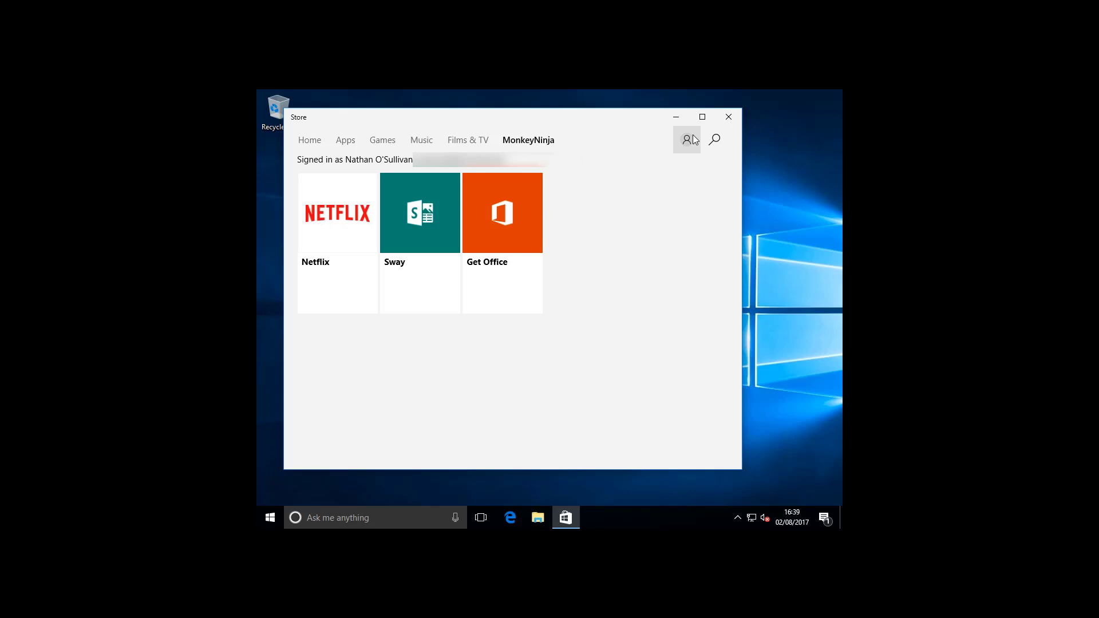
pyautogui.click(685, 139)
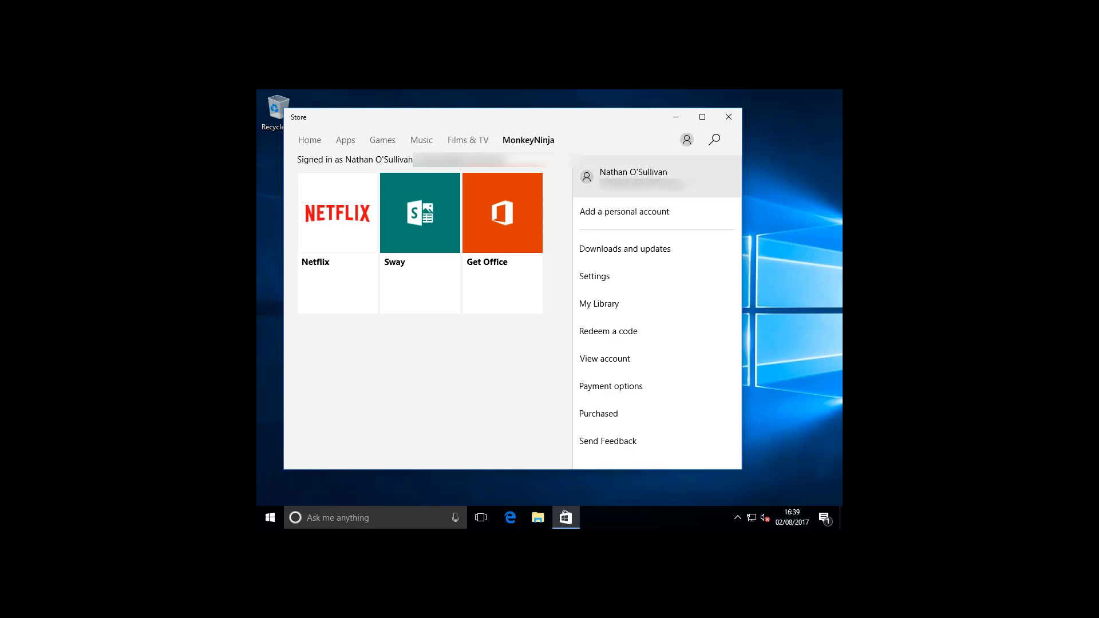
pyautogui.click(728, 116)
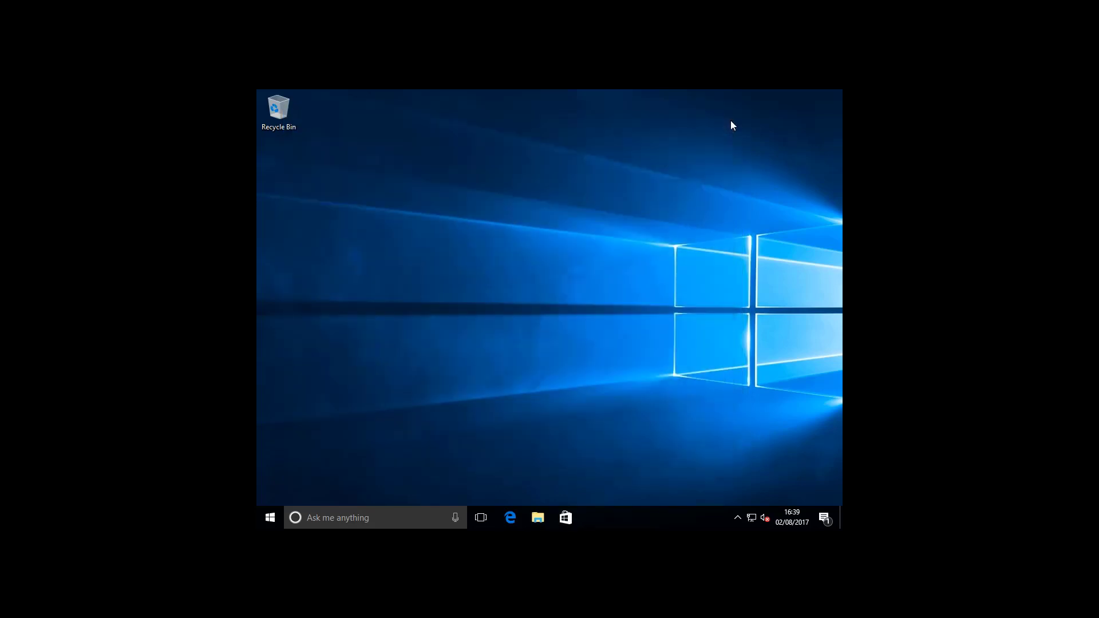
pyautogui.moveTo(270, 517)
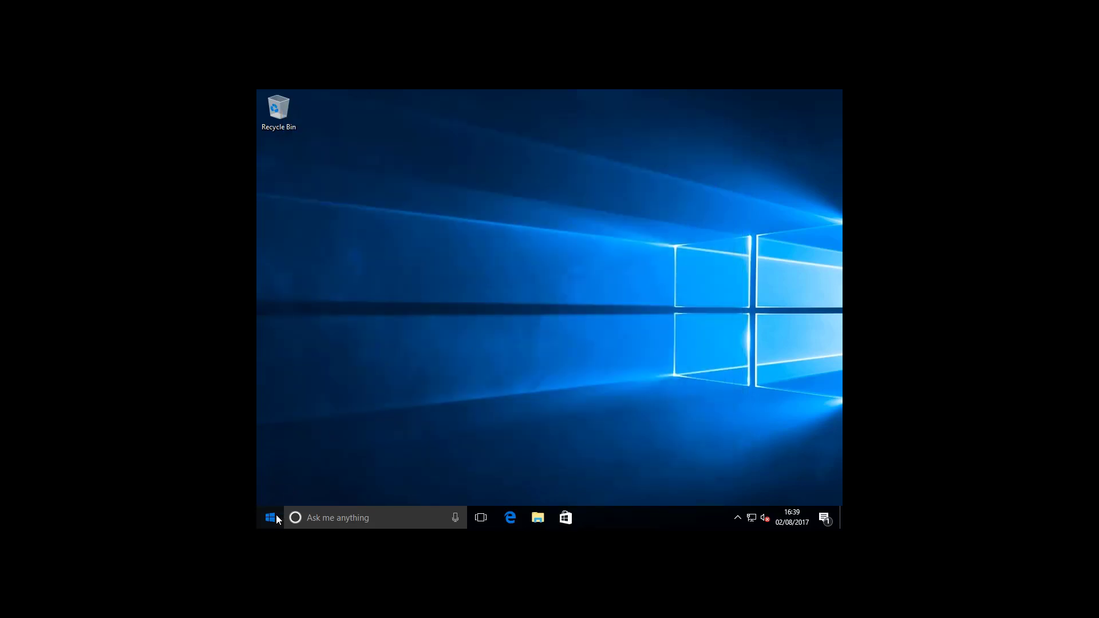
# - Reach Access work or school via Start account settings, showing the MonkeyNinja Azure AD connection
pyautogui.click(270, 517)
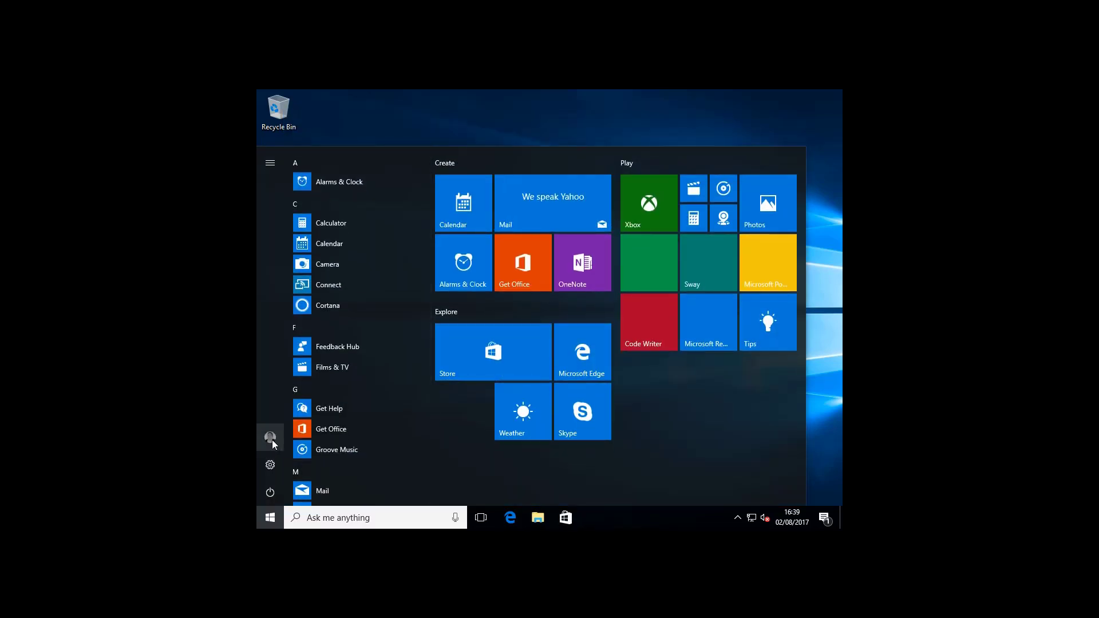
pyautogui.click(270, 436)
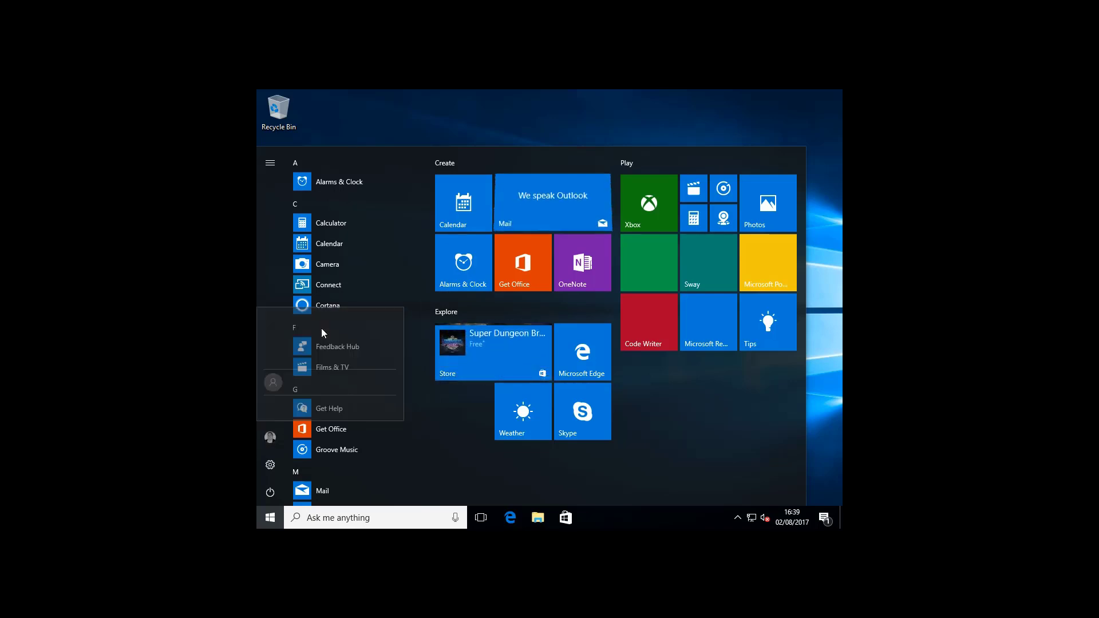
pyautogui.click(270, 464)
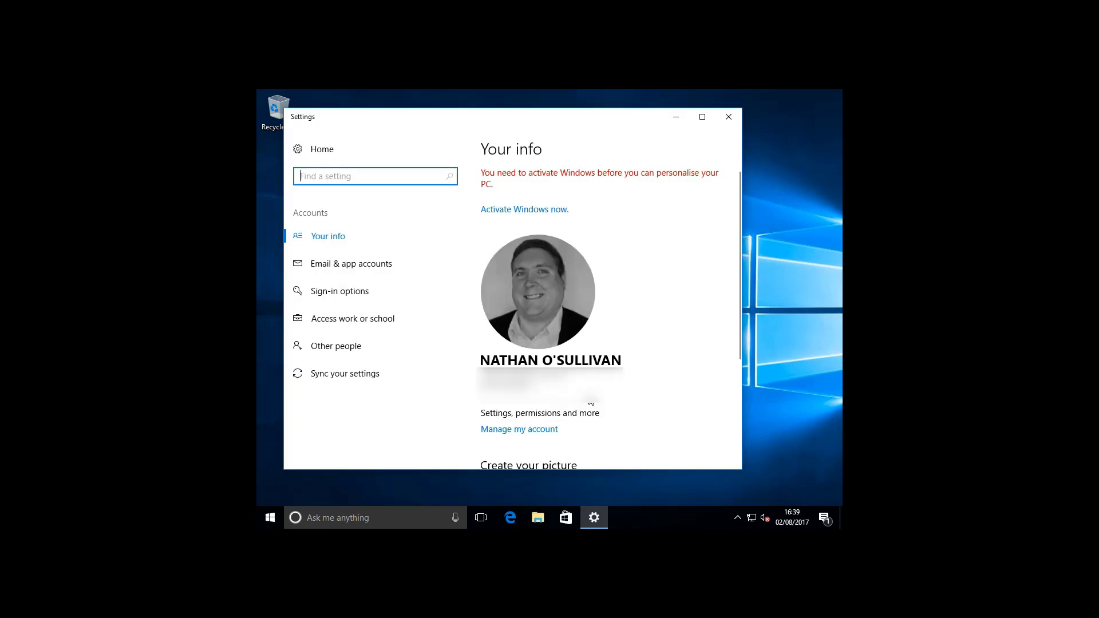
pyautogui.click(353, 318)
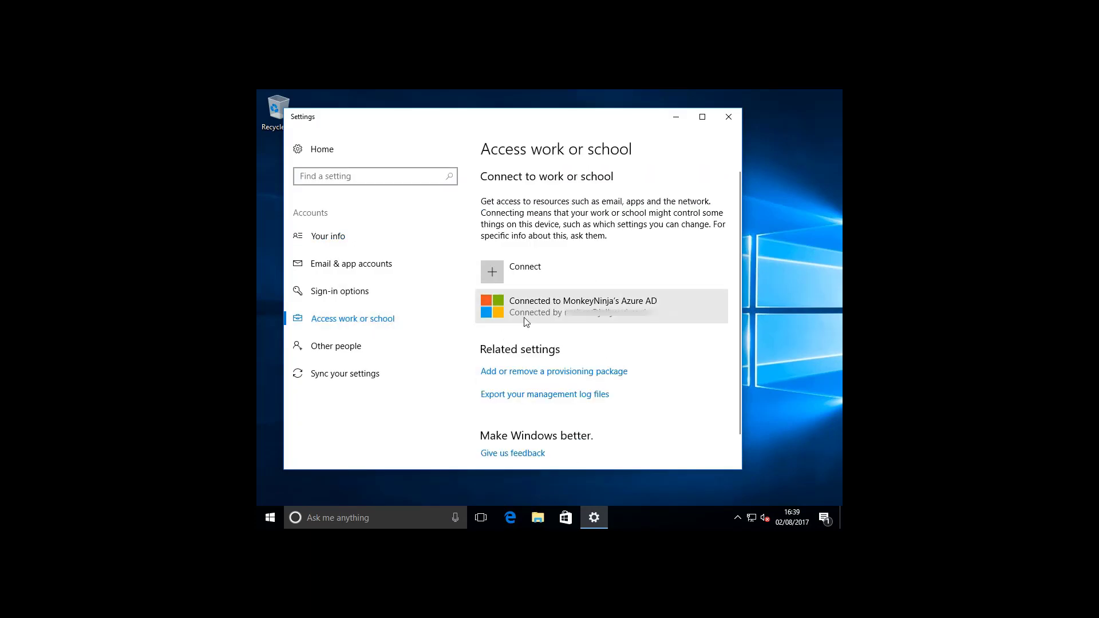
pyautogui.moveTo(638, 319)
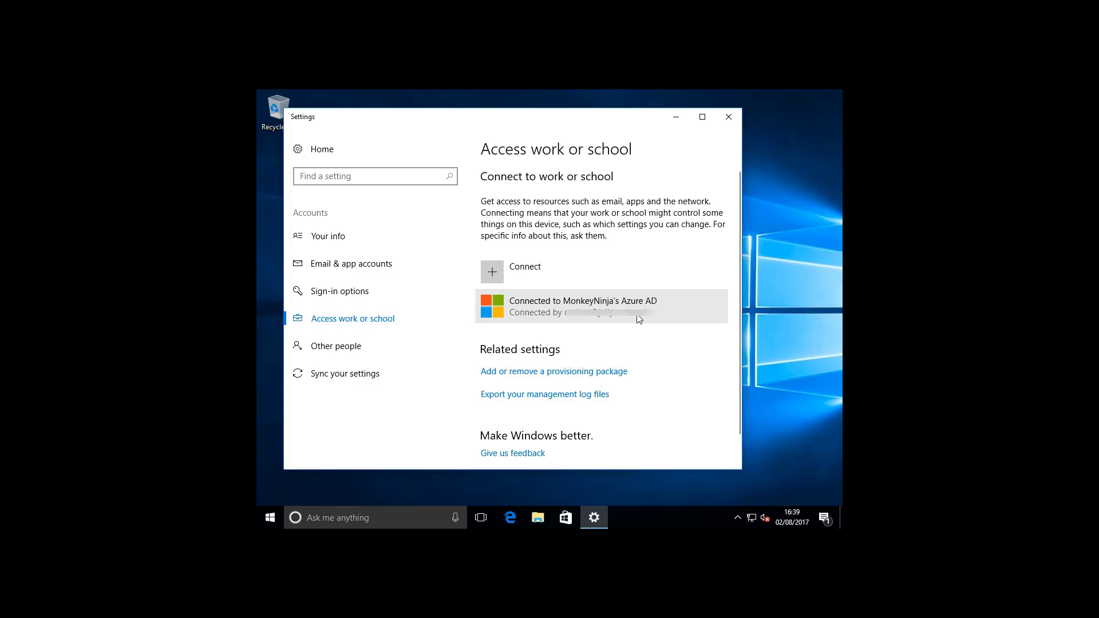